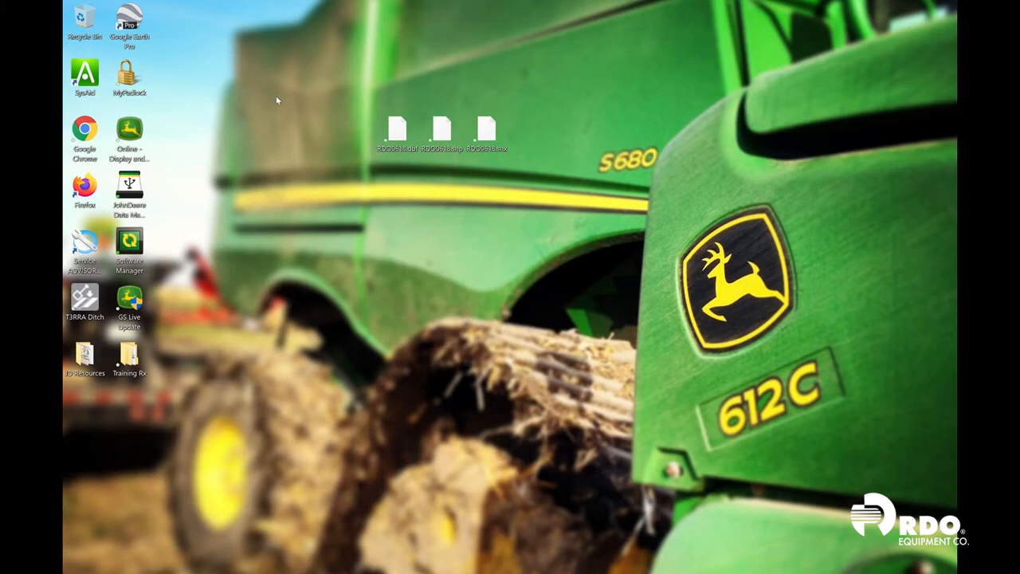
mouse_move(309, 104)
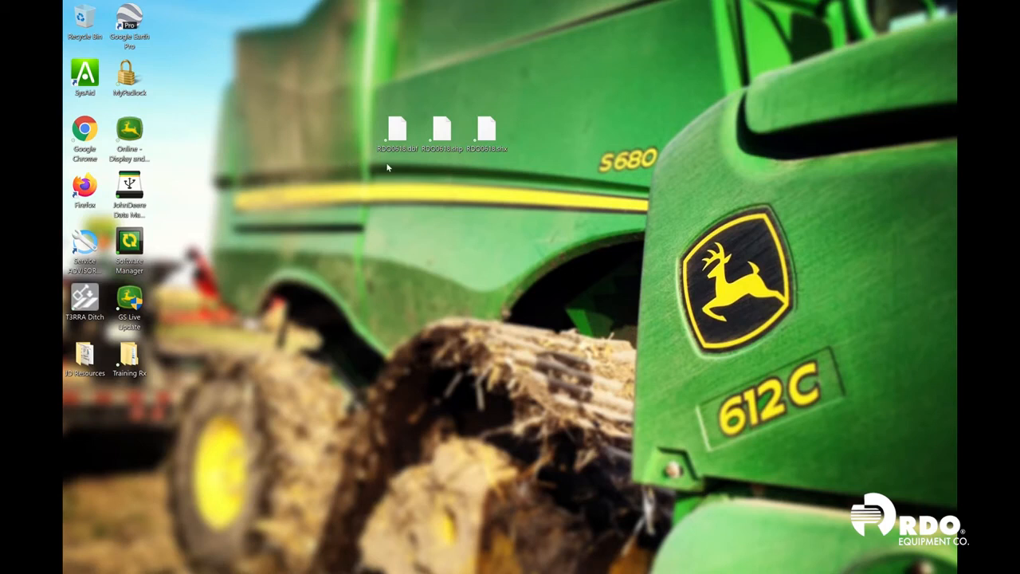
mouse_move(391, 167)
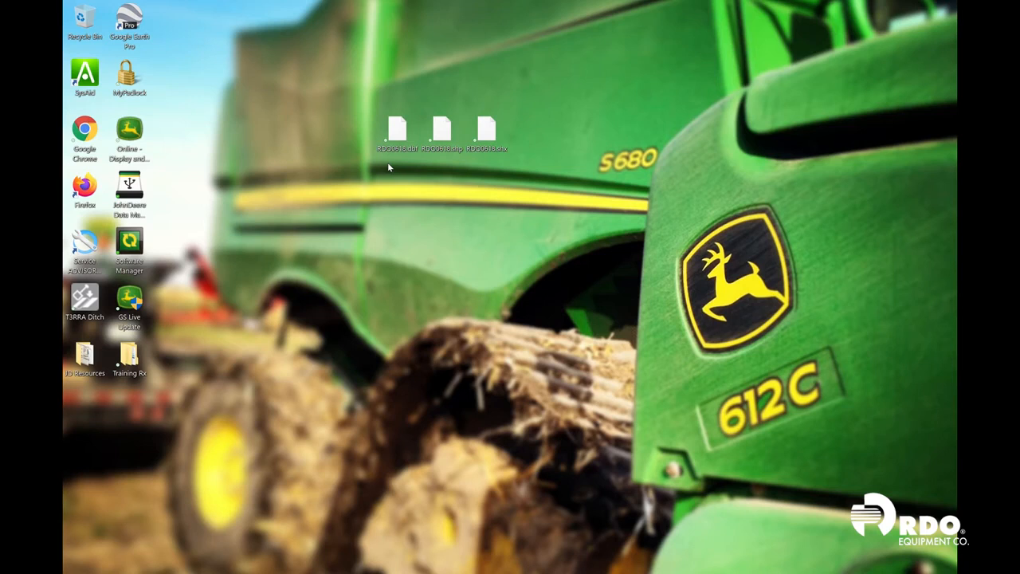
mouse_move(486, 161)
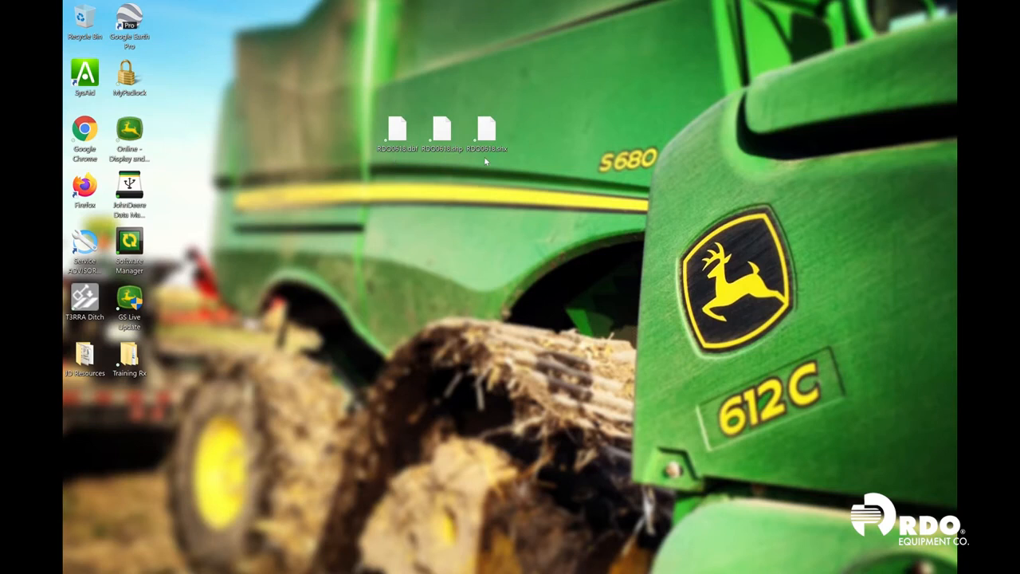
mouse_move(494, 163)
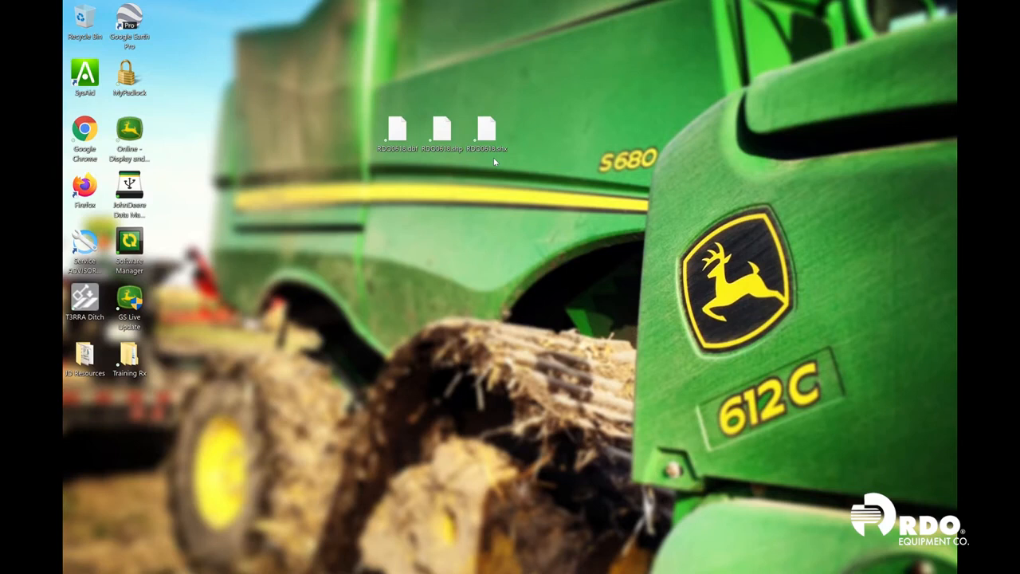
mouse_move(408, 162)
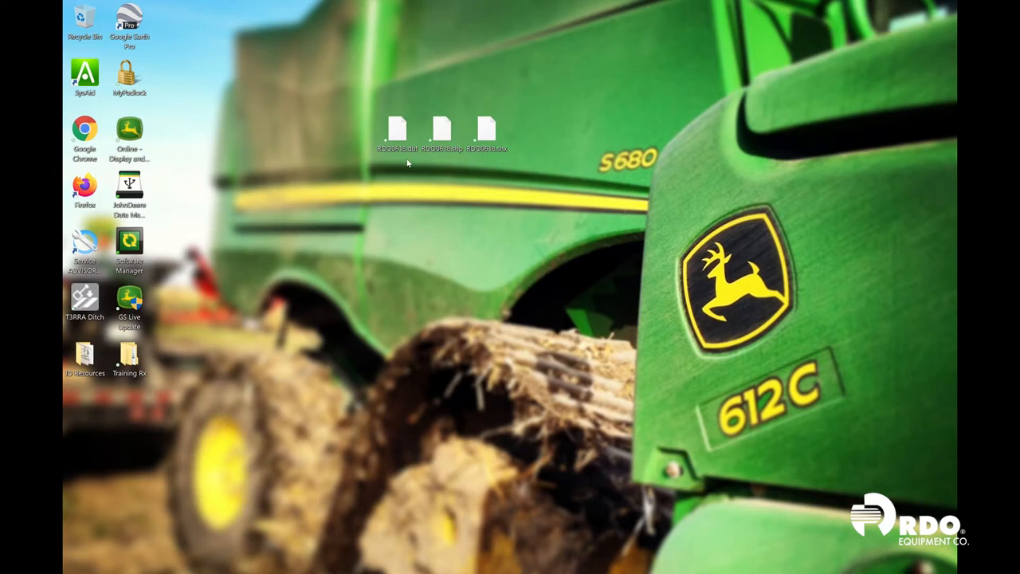
Compress the three selected shapefile parts into a zip and place it beneath the source files.
left_click(397, 131)
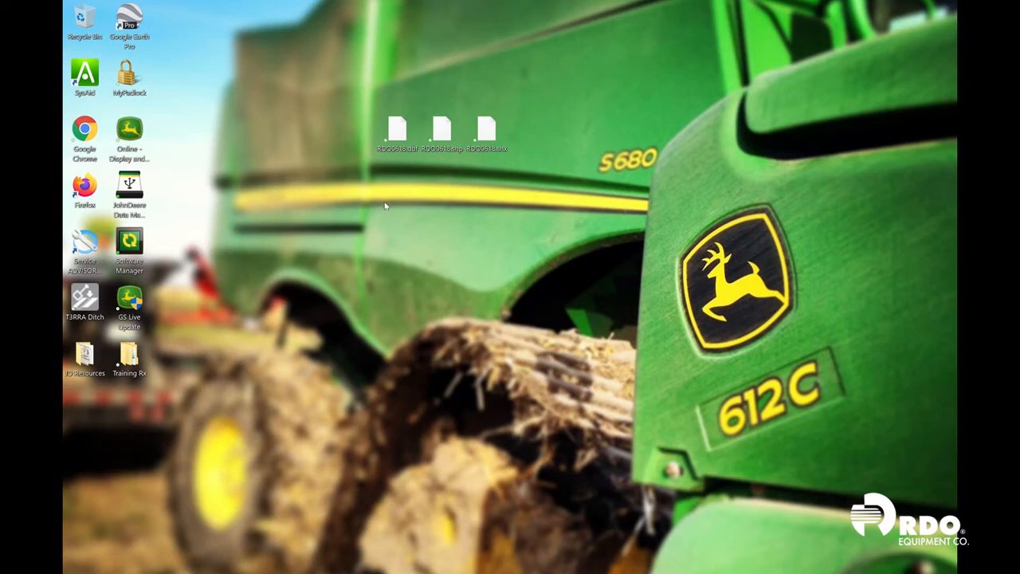
mouse_move(371, 112)
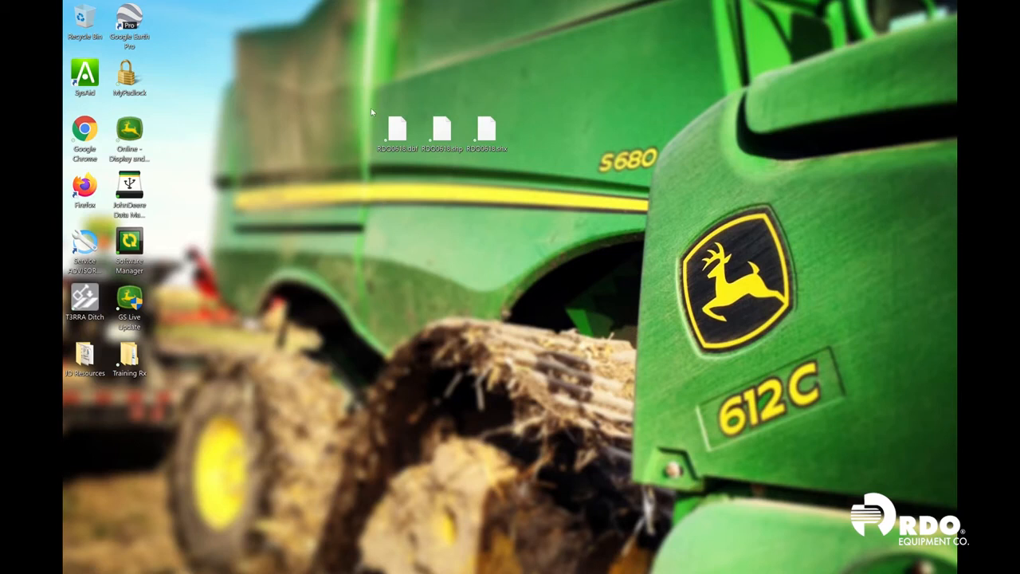
left_click_drag(369, 111, 497, 159)
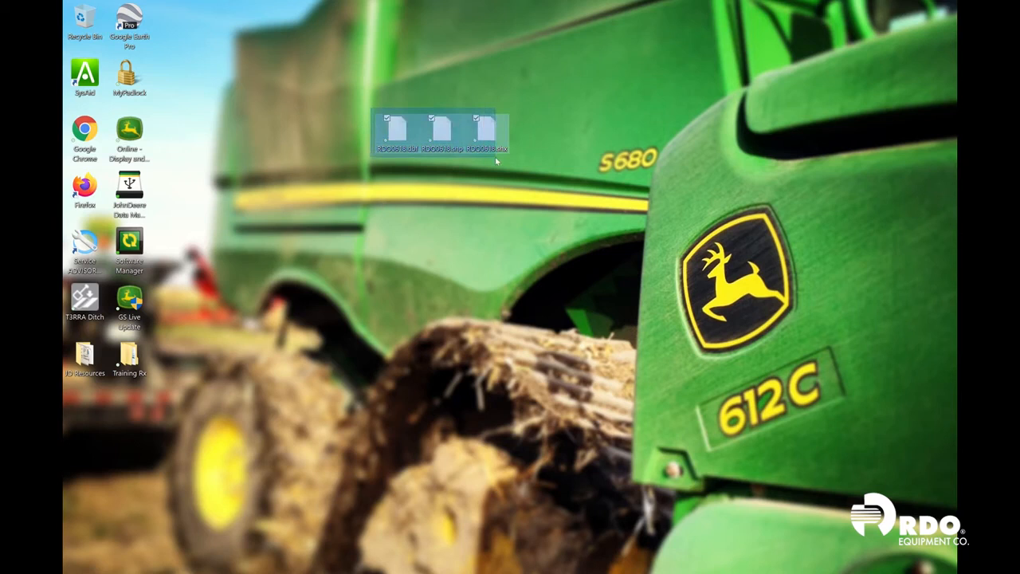
mouse_move(486, 127)
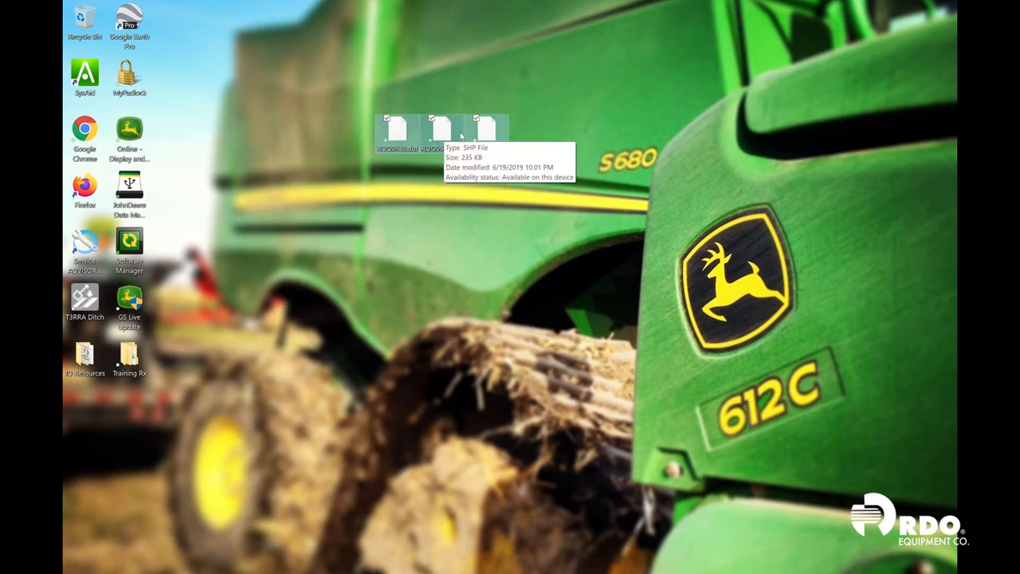
right_click(440, 128)
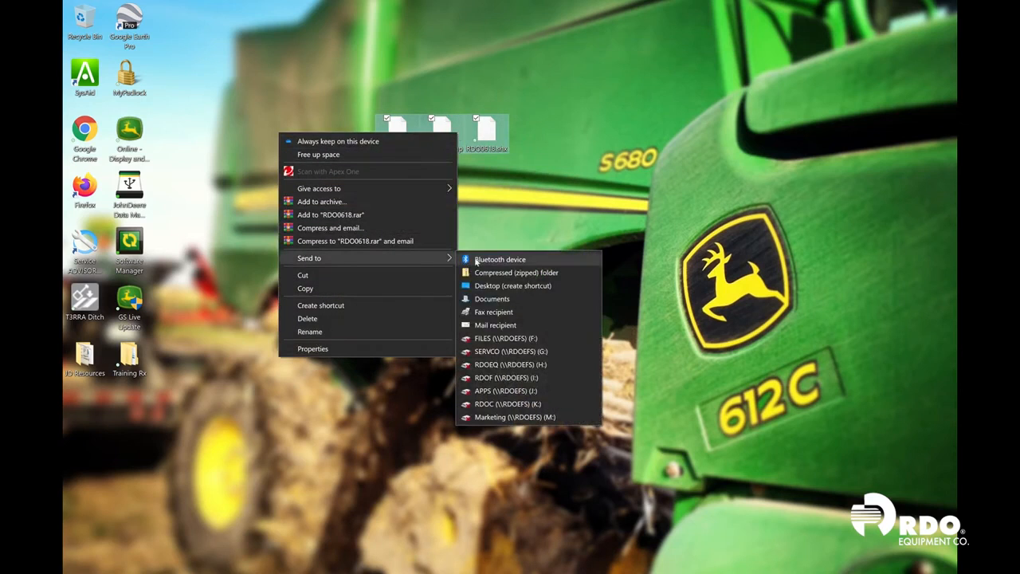
mouse_move(516, 271)
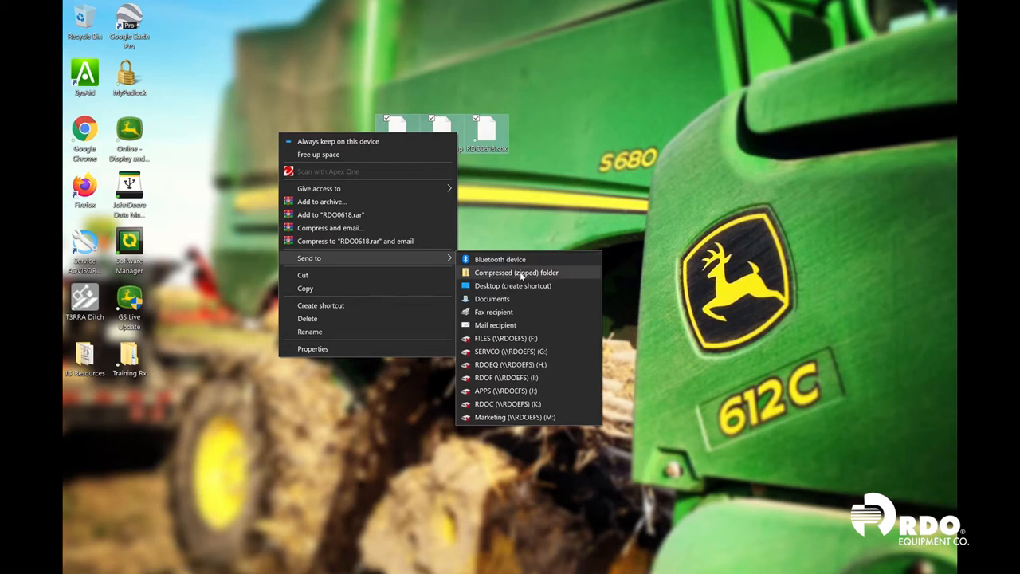
left_click(516, 271)
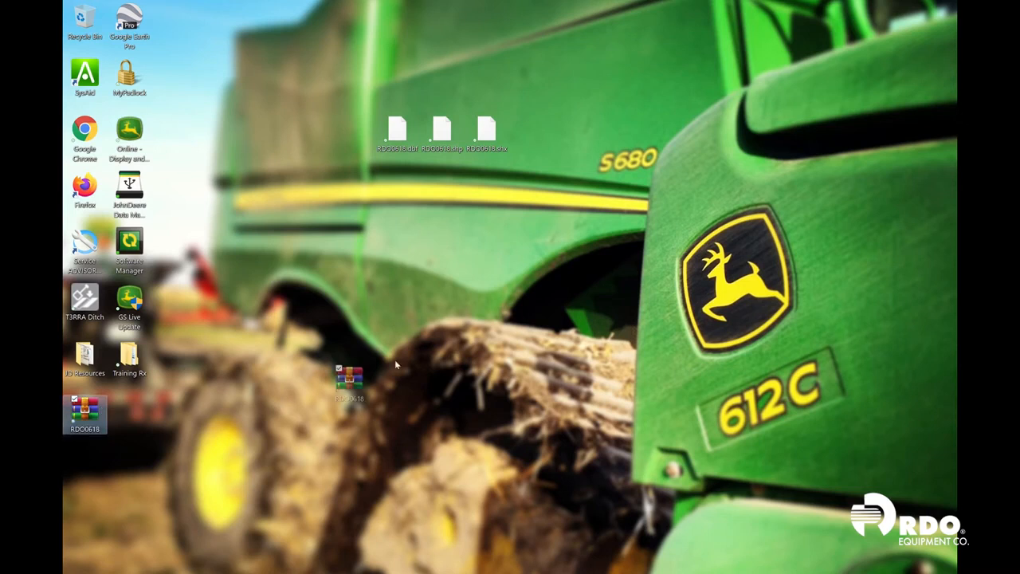
left_click_drag(349, 381, 443, 247)
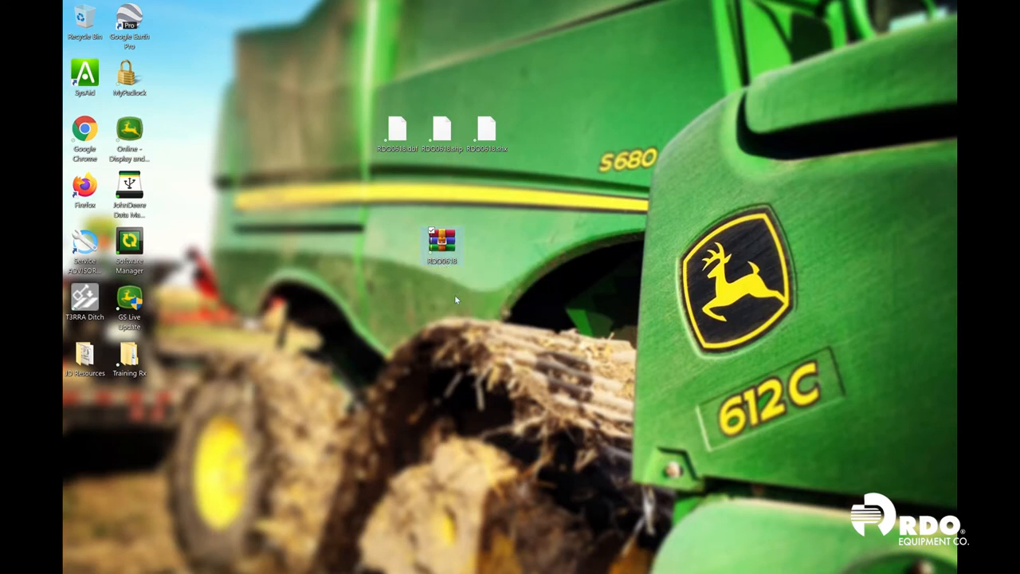
mouse_move(389, 268)
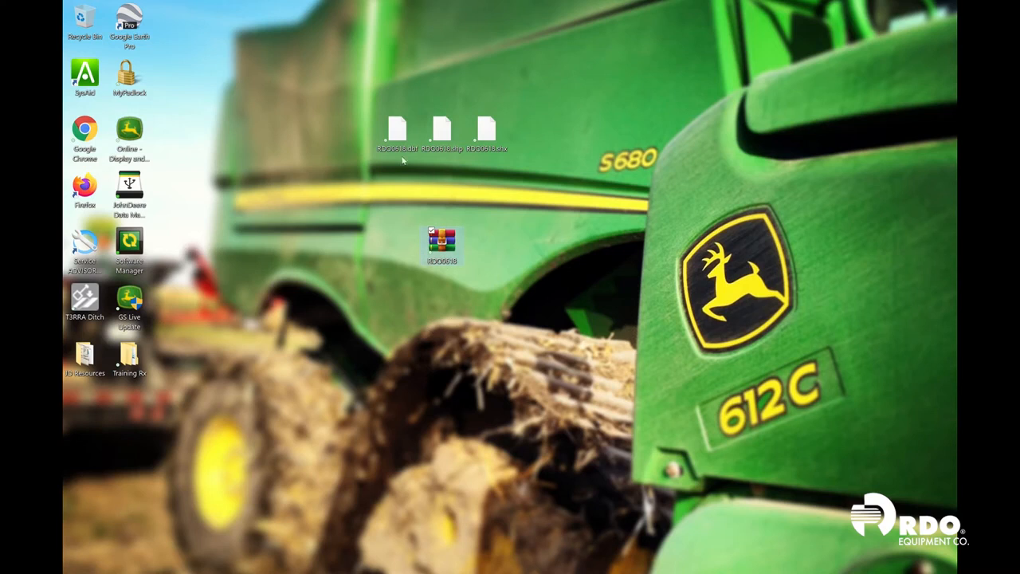
mouse_move(470, 164)
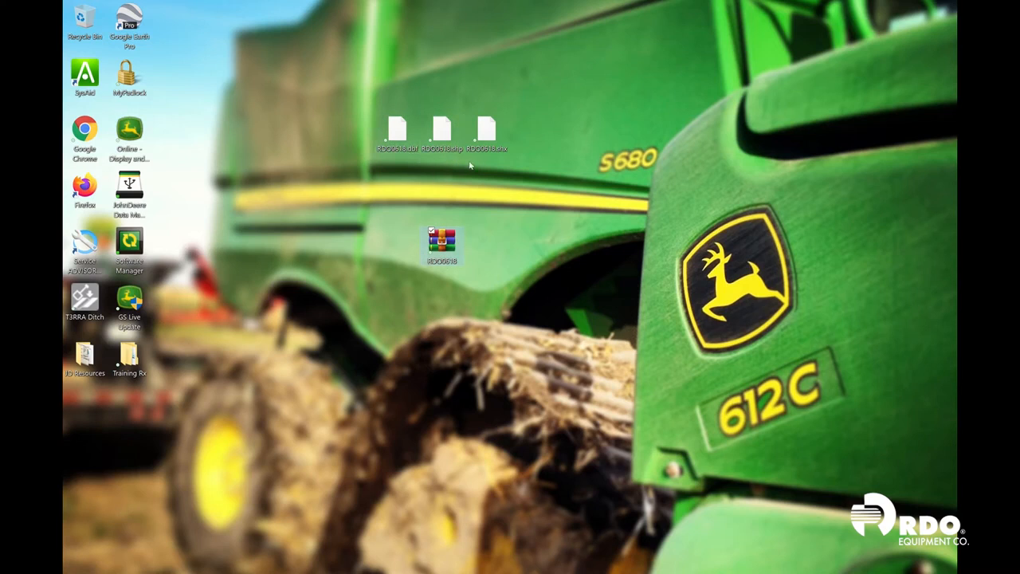
mouse_move(443, 239)
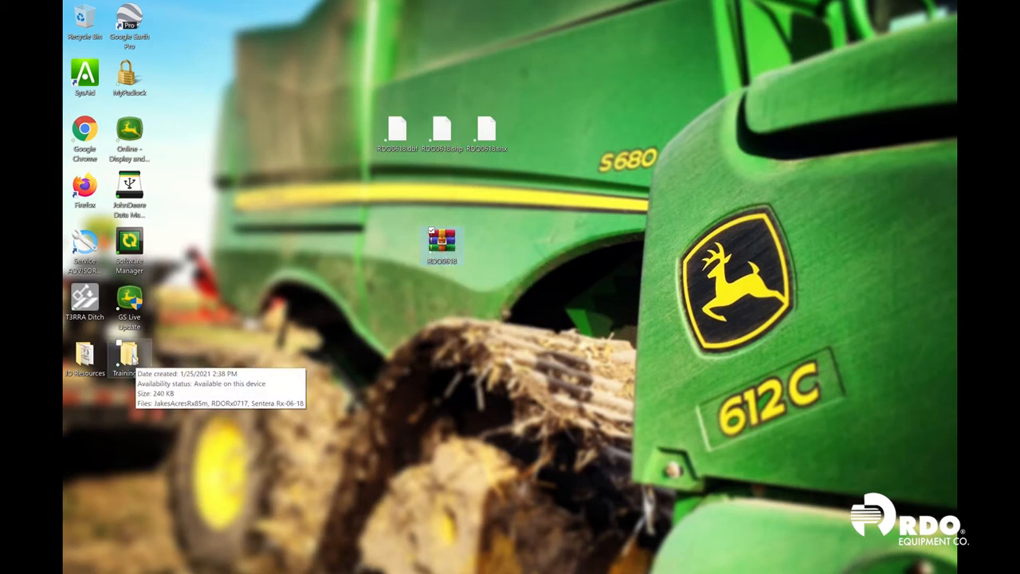
Review the three zipped prescription archives listed inside the Training Rx folder.
double_click(129, 354)
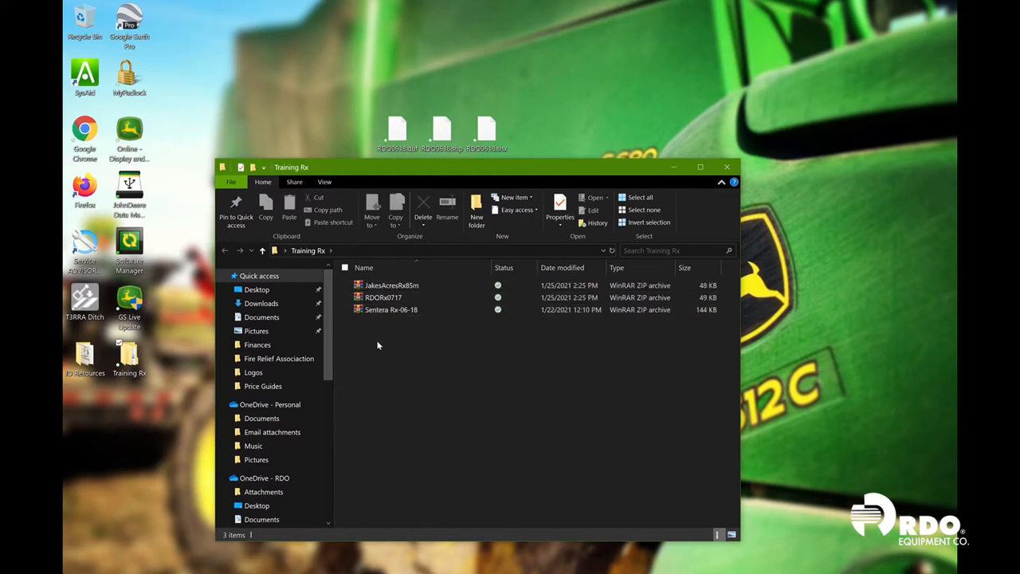
left_click(390, 310)
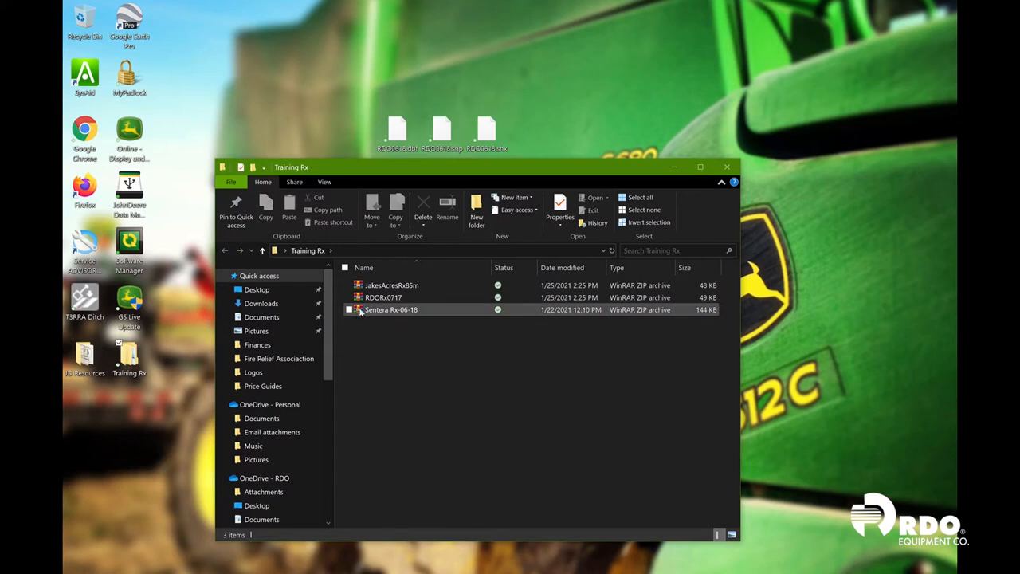
left_click(413, 373)
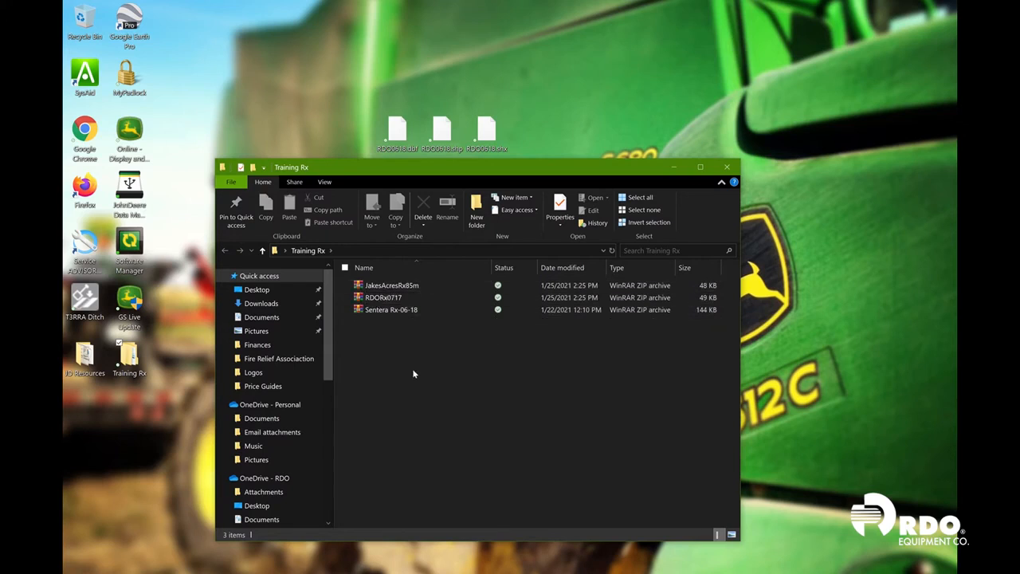
mouse_move(427, 380)
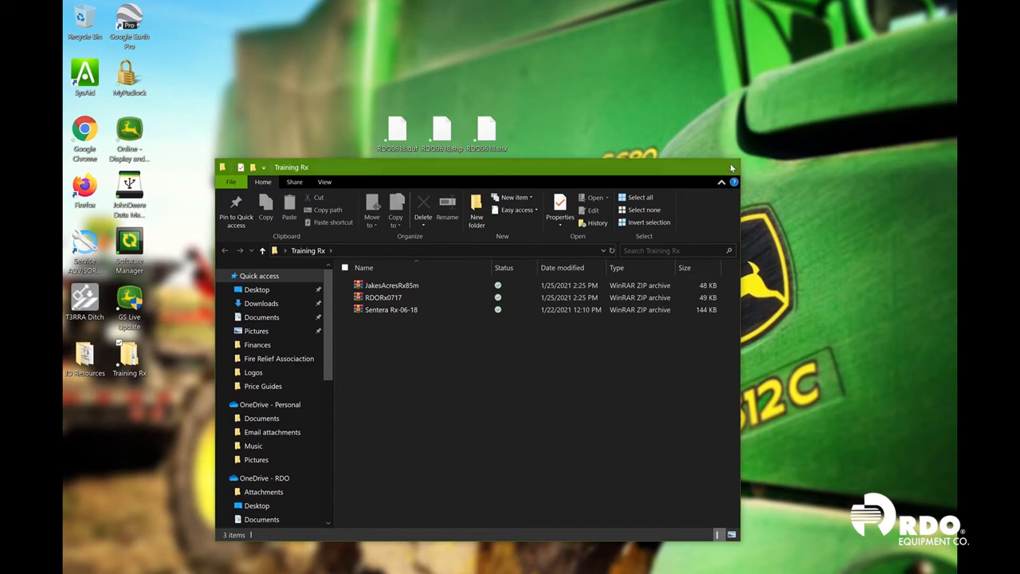
left_click(730, 167)
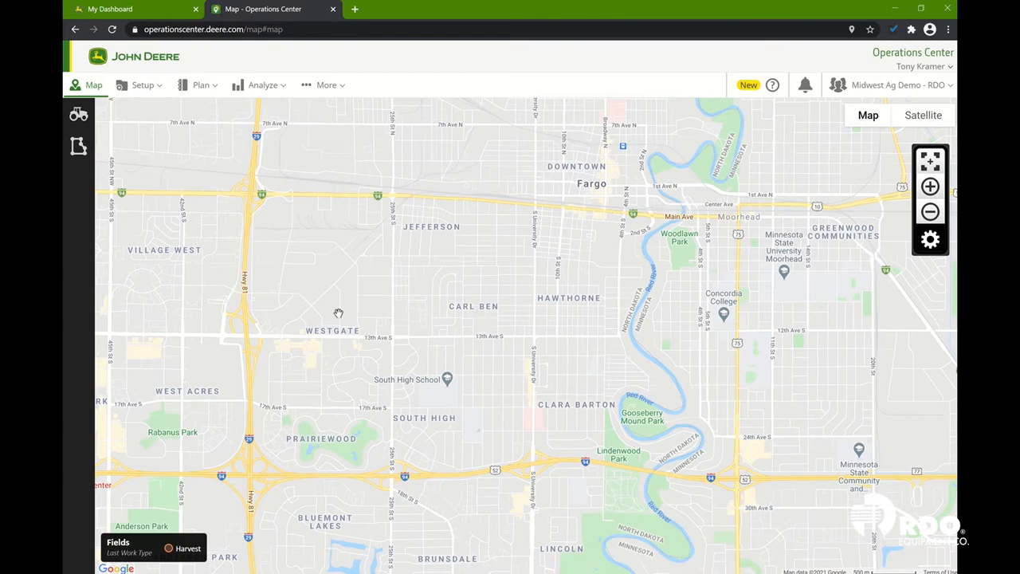
mouse_move(487, 141)
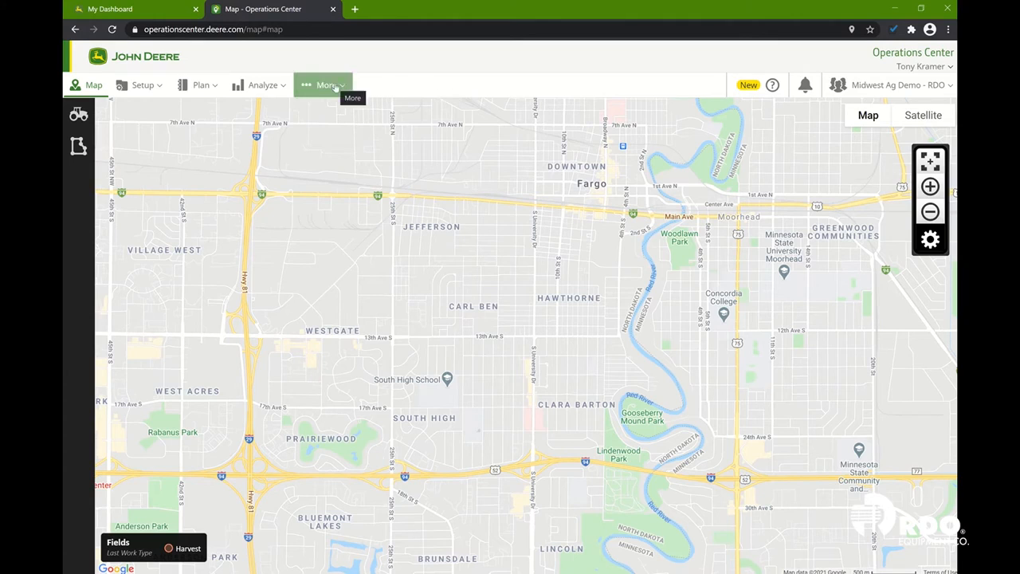
Reveal the other Operations Center sections from the More menu to reach Files.
left_click(325, 84)
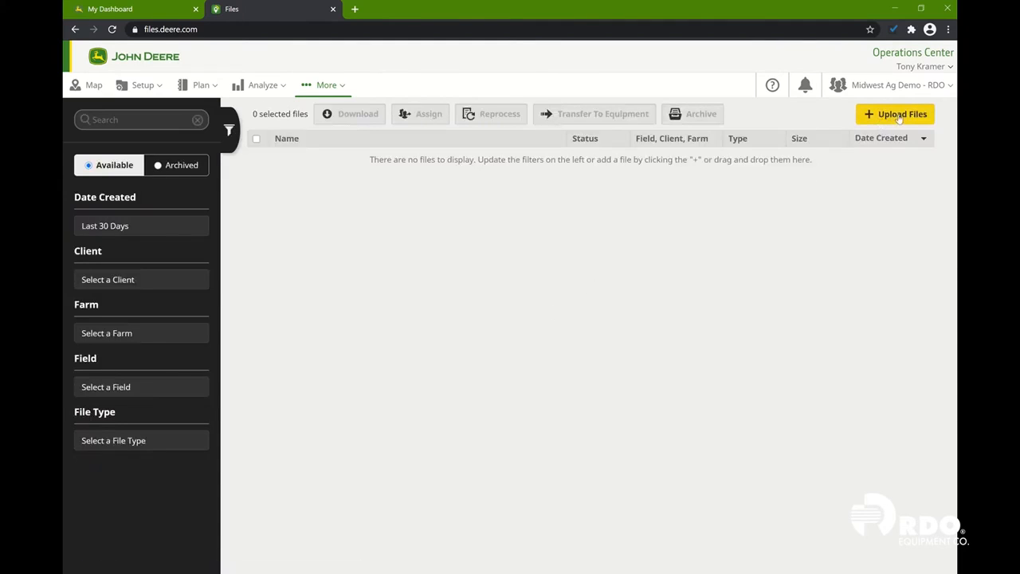
Upload the Sentera Rx-06-18 zip chosen from the Training Rx folder to the Files page.
left_click(895, 115)
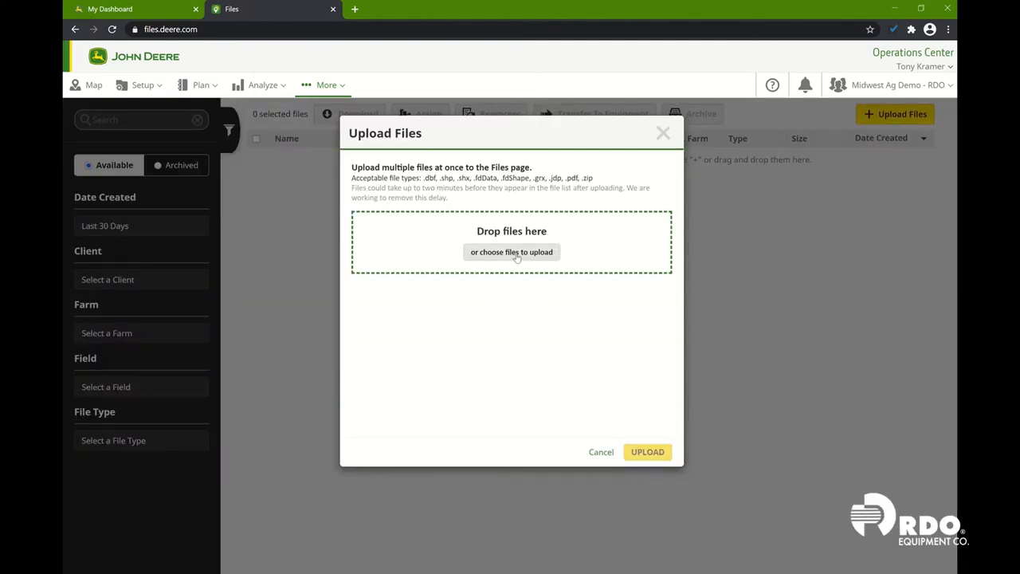
left_click(510, 251)
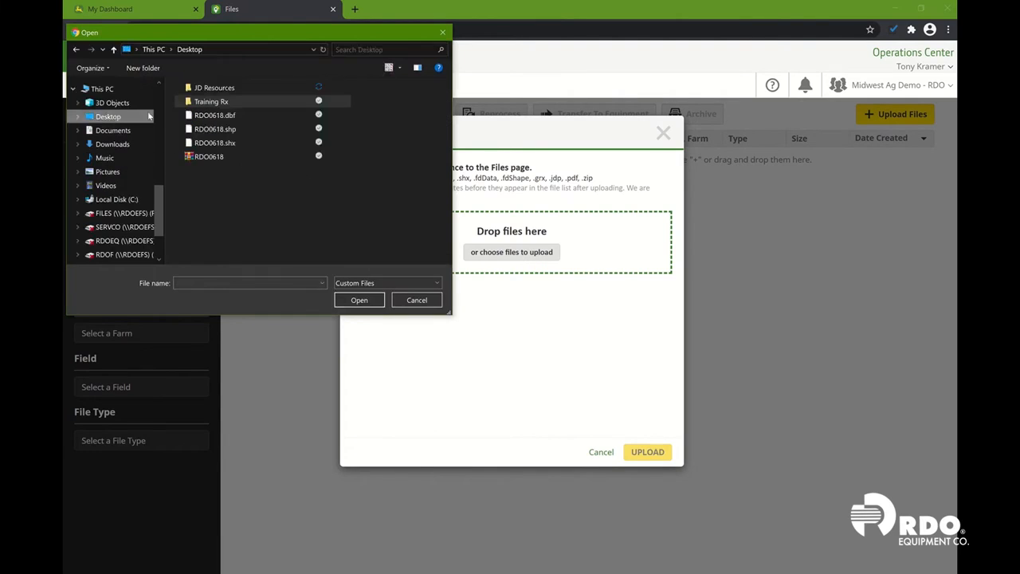
mouse_move(211, 102)
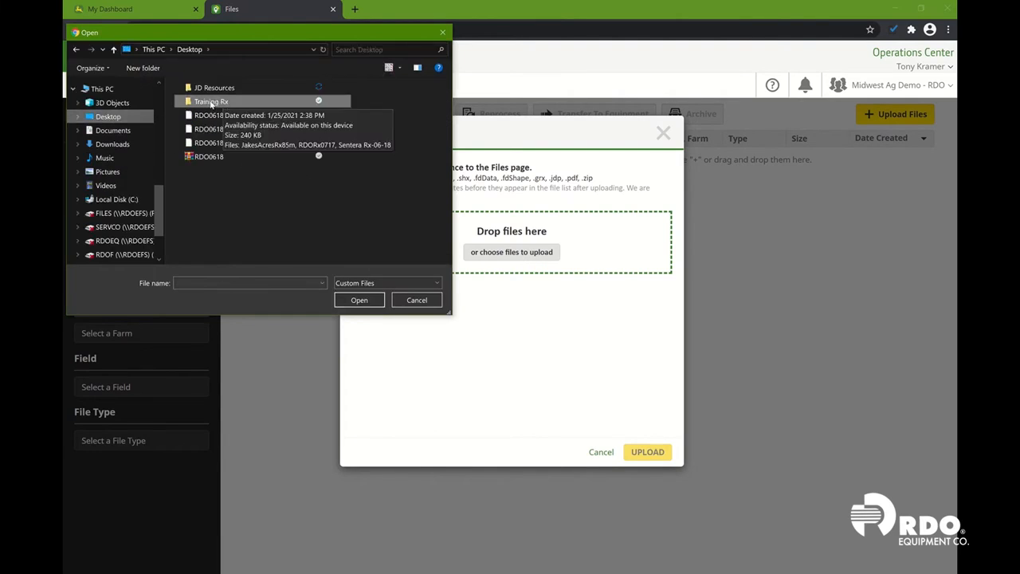
double_click(211, 102)
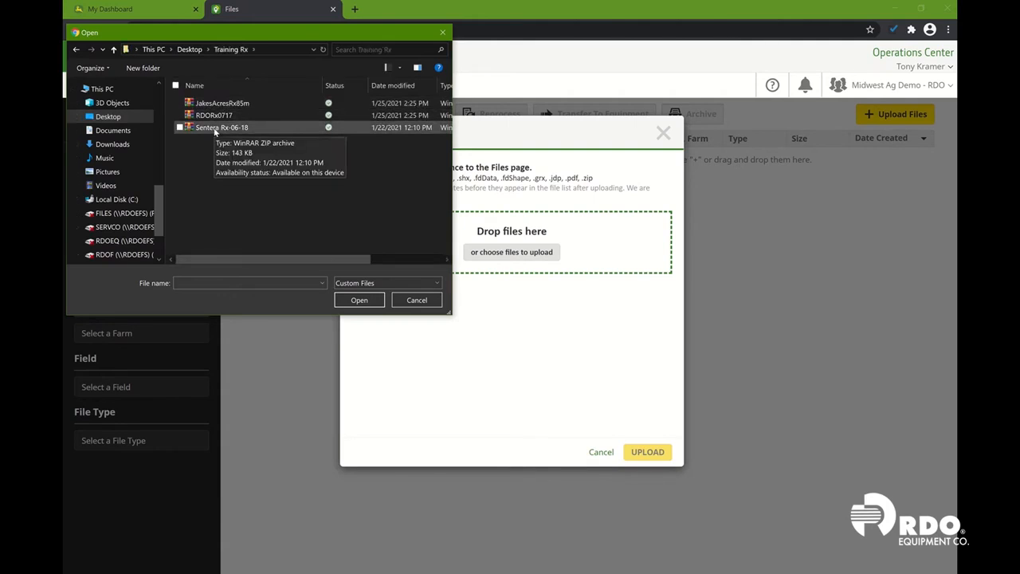
left_click(222, 127)
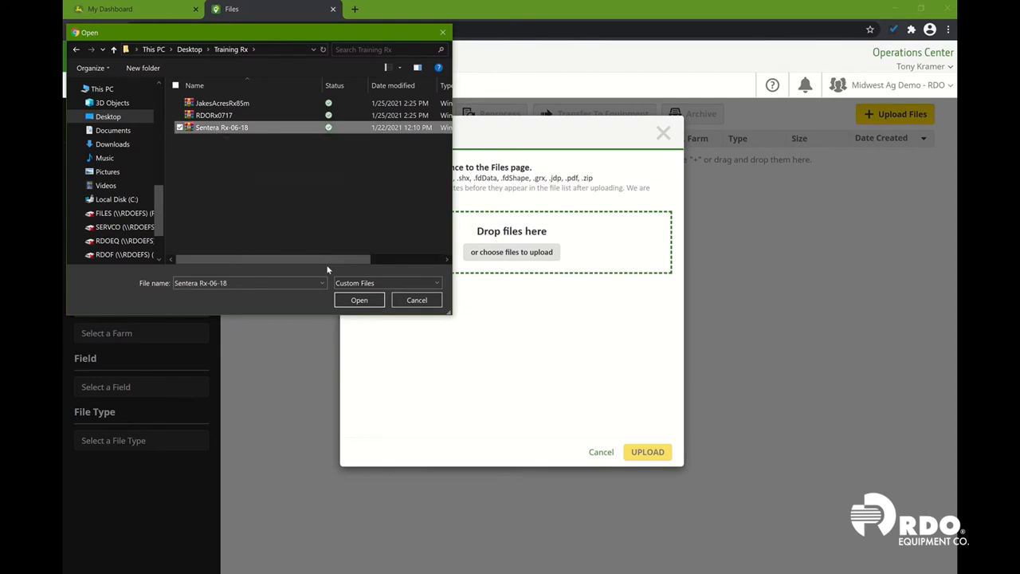
left_click(358, 300)
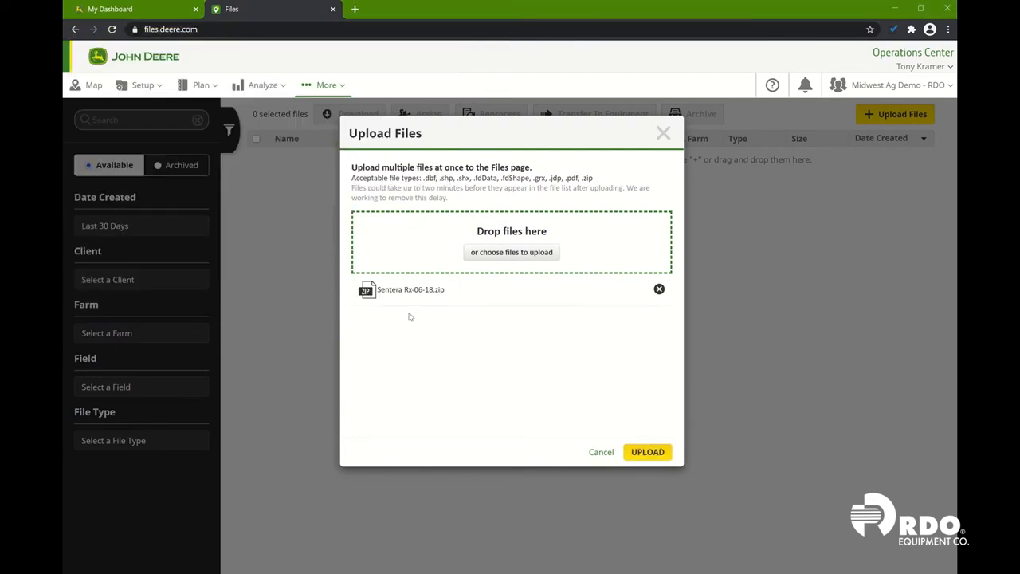
mouse_move(577, 300)
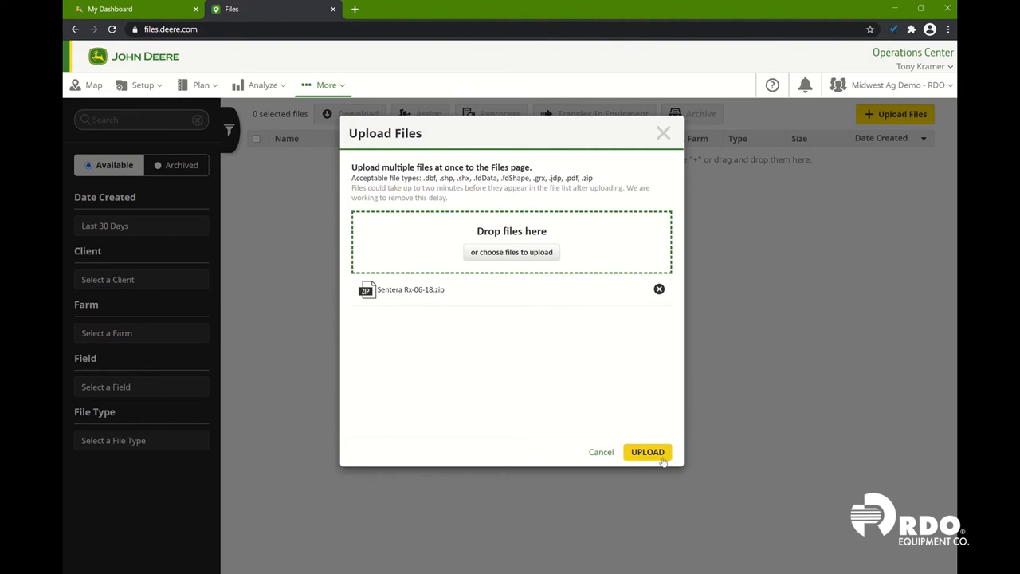
left_click(647, 452)
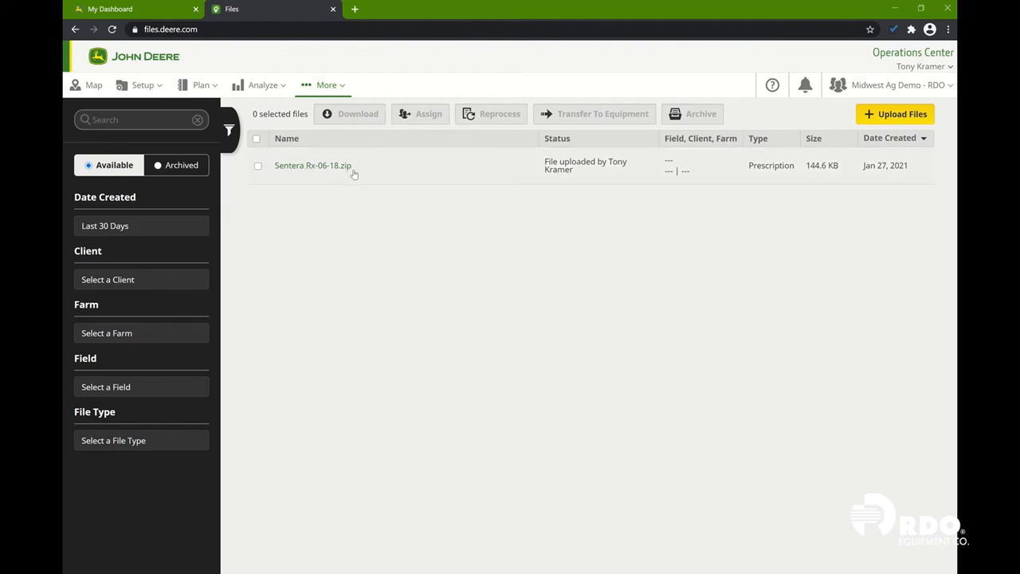
mouse_move(768, 178)
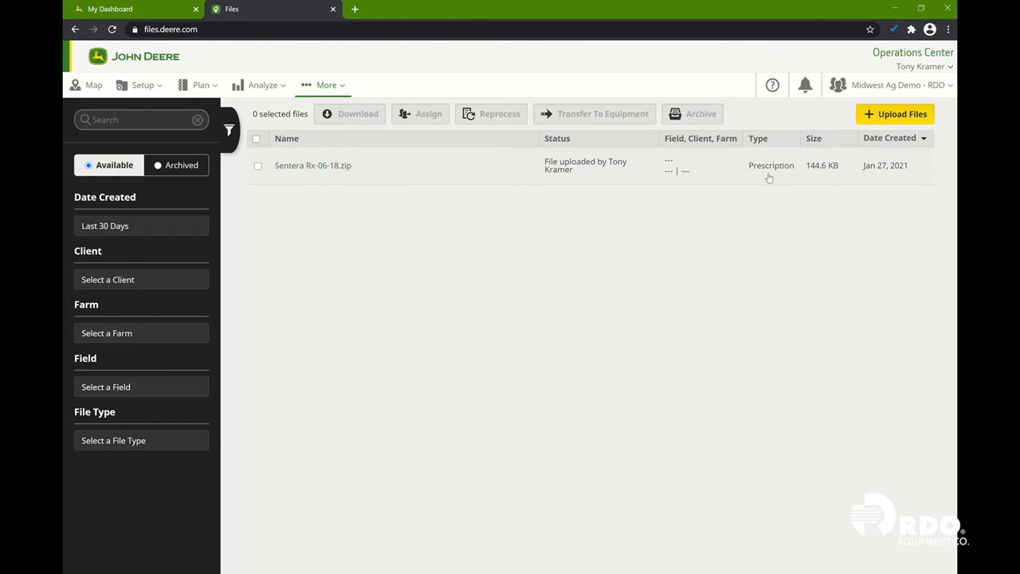
mouse_move(770, 178)
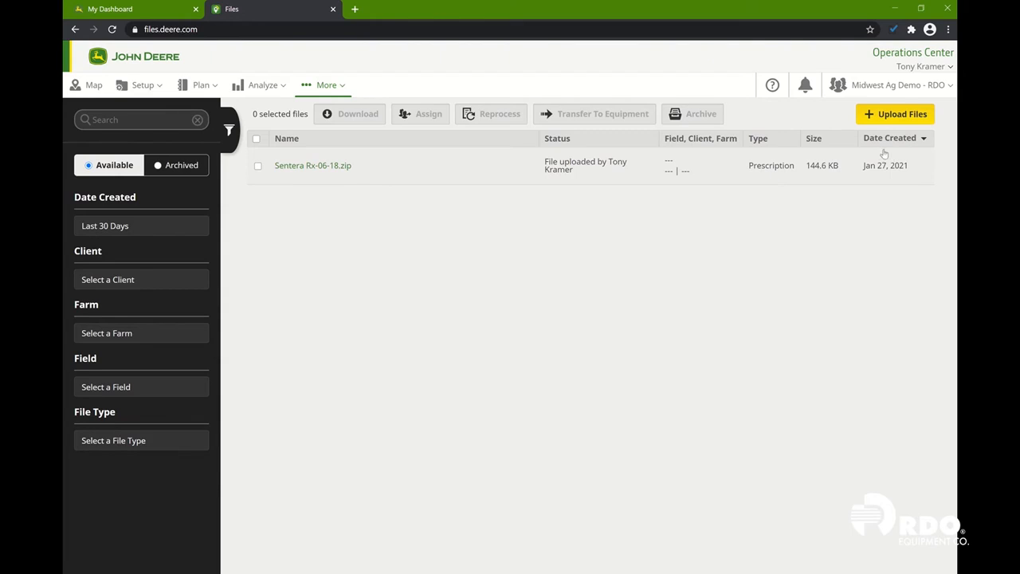
mouse_move(886, 153)
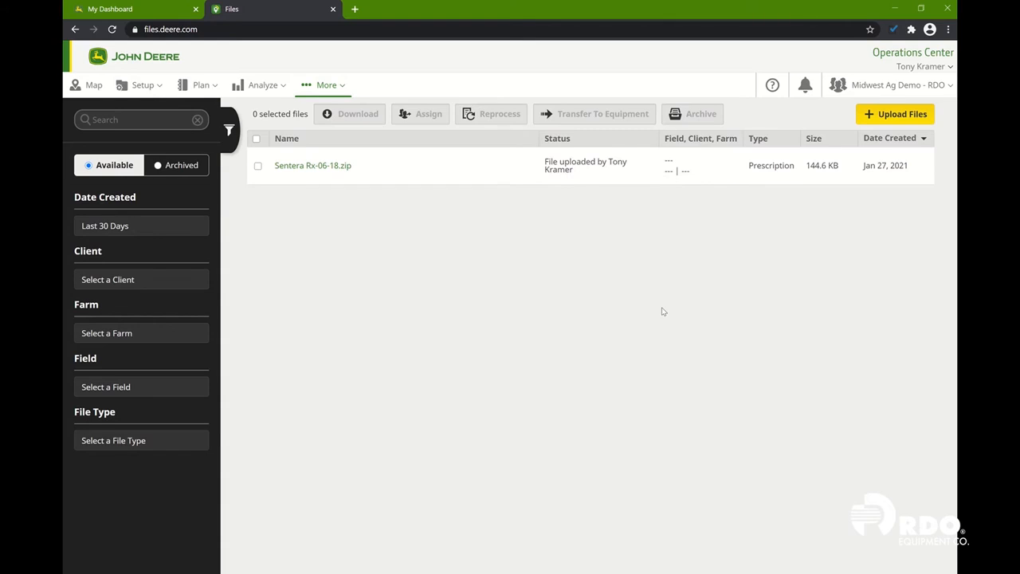
mouse_move(810, 255)
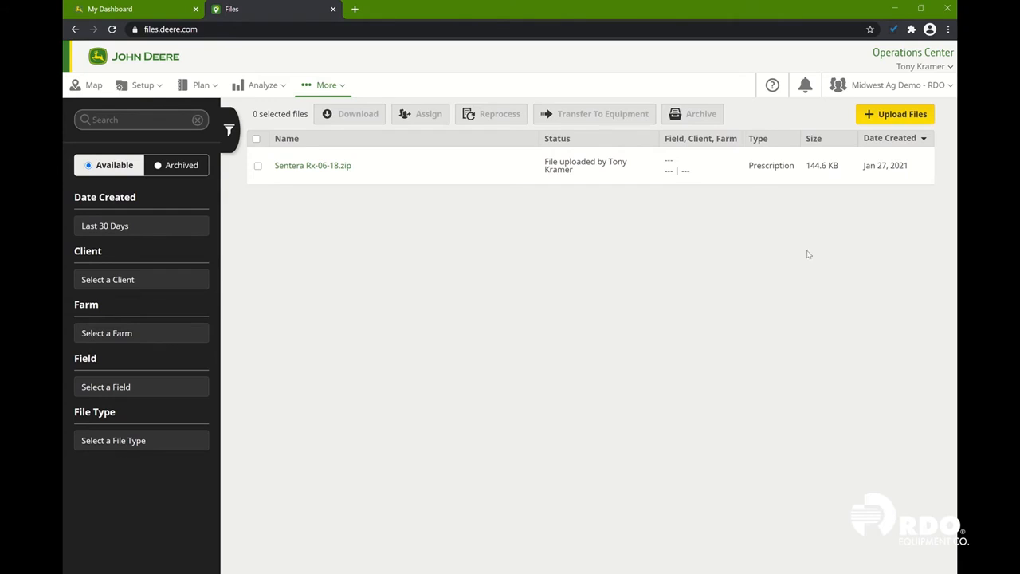
mouse_move(789, 116)
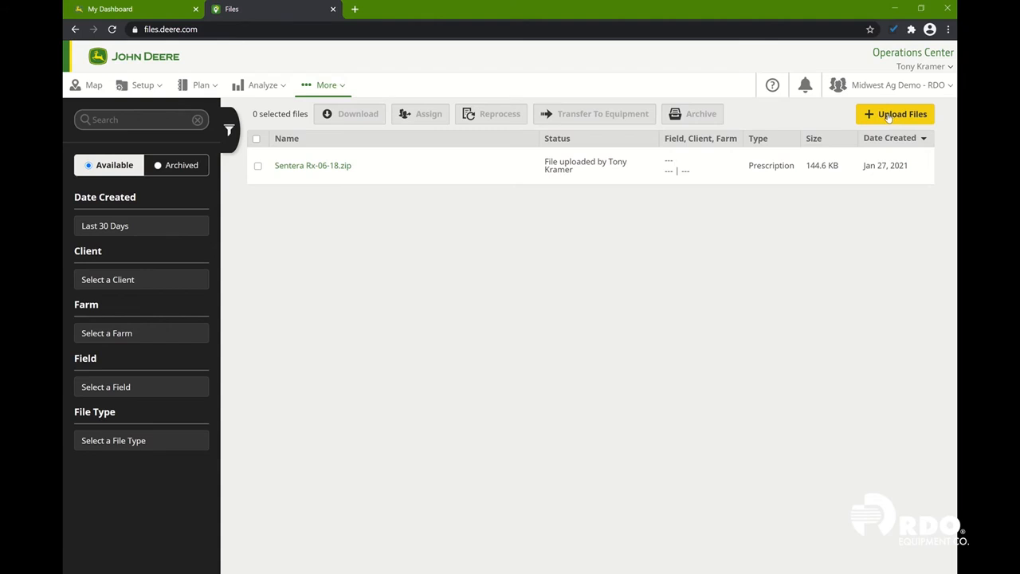
Begin another upload round from the Files page now listing Sentera Rx-06-18.zip.
left_click(895, 114)
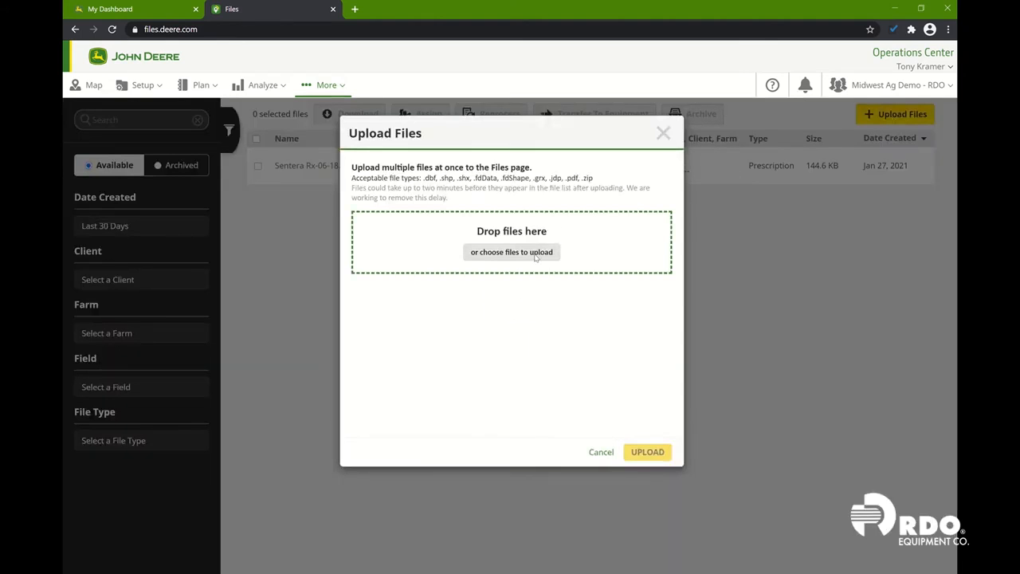
Upload the JakesAcresRx85m and RDORx0717 zips together from the Training Rx folder.
left_click(510, 252)
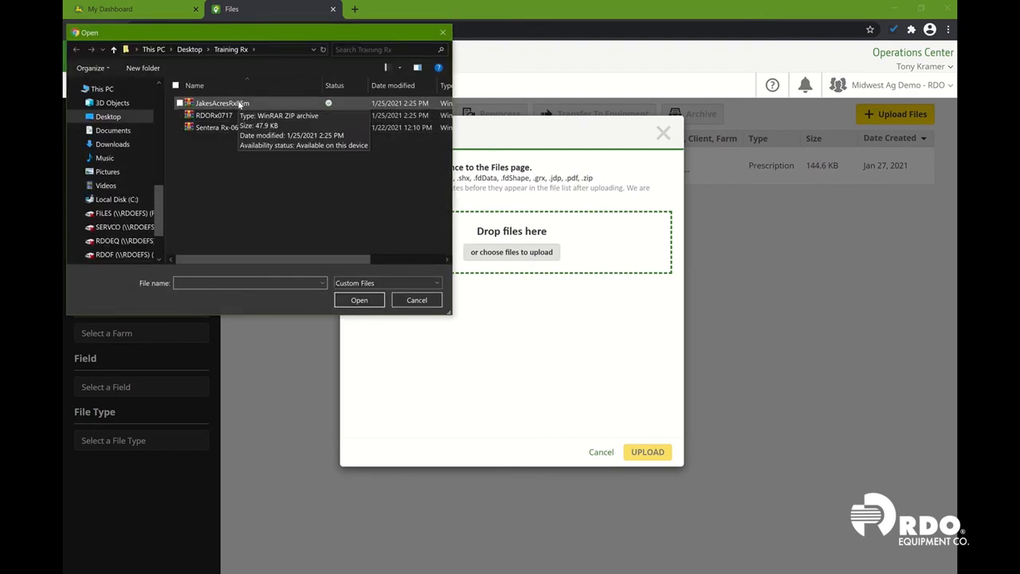
left_click(214, 115)
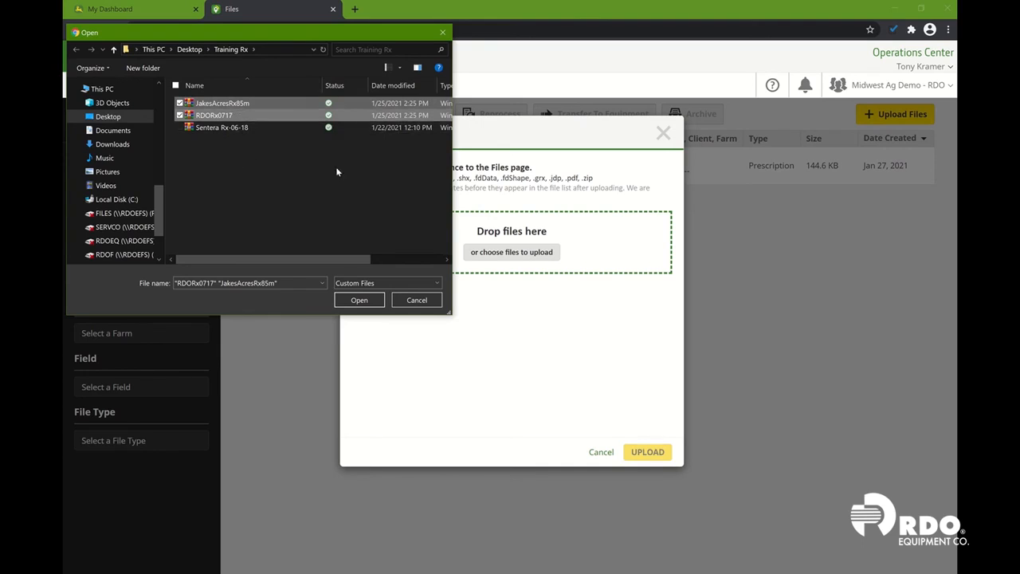
mouse_move(259, 161)
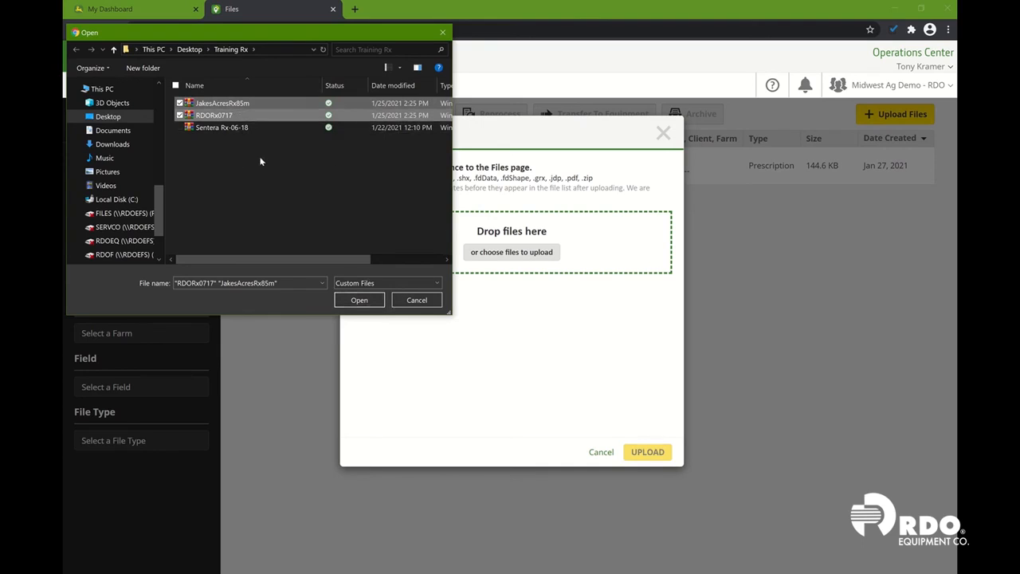
left_click(359, 299)
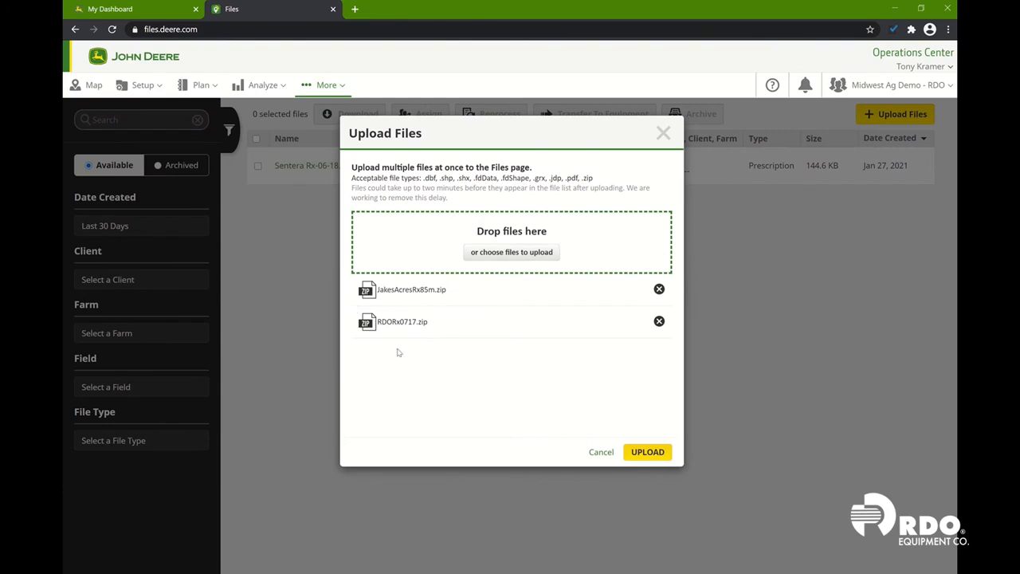
mouse_move(445, 290)
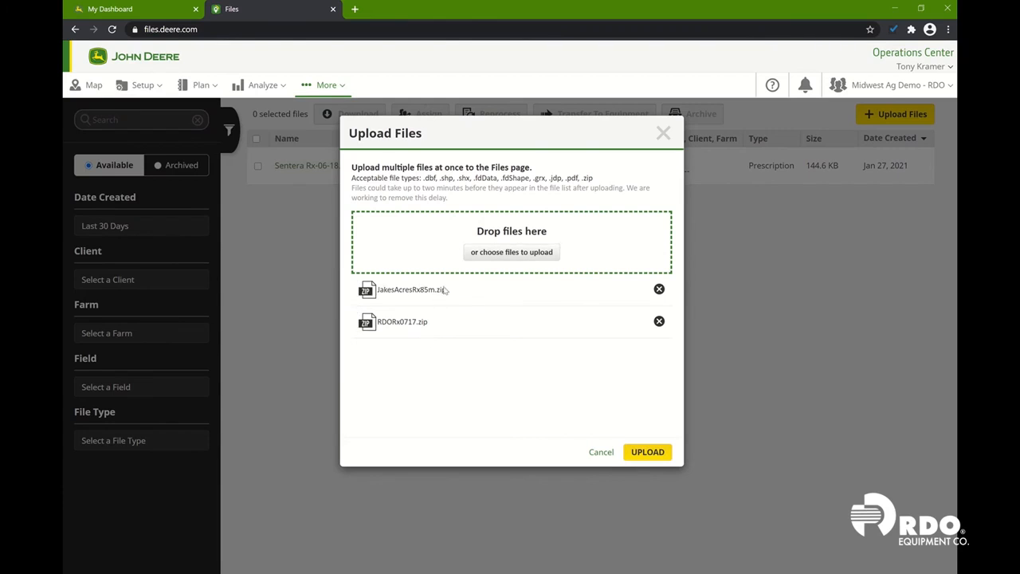
mouse_move(647, 452)
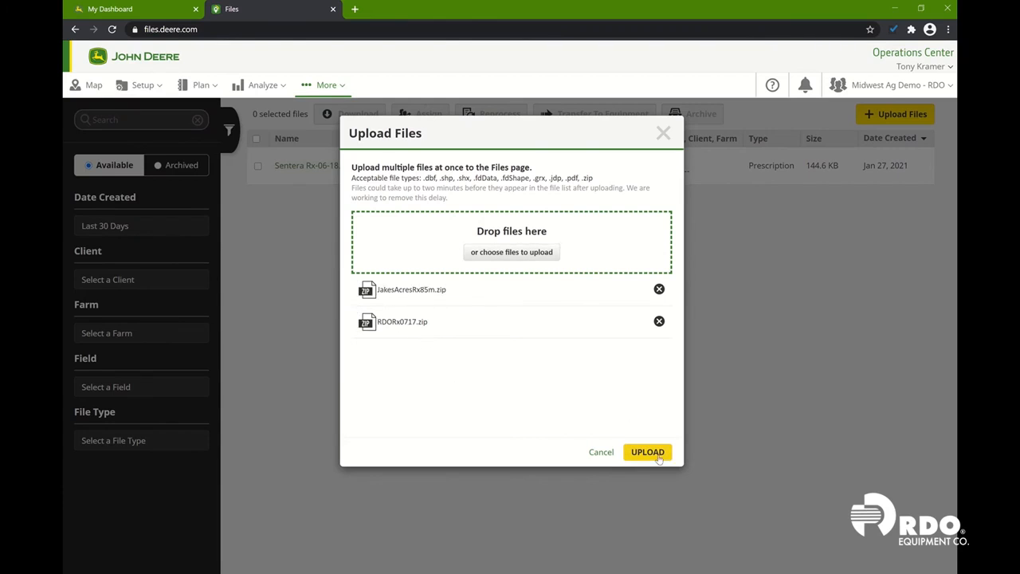
left_click(647, 453)
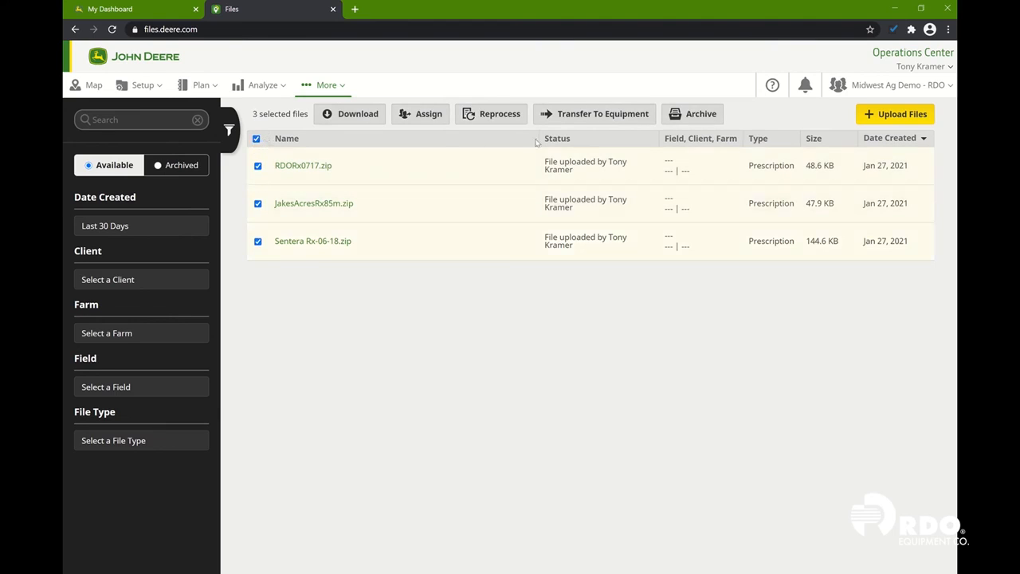
mouse_move(593, 113)
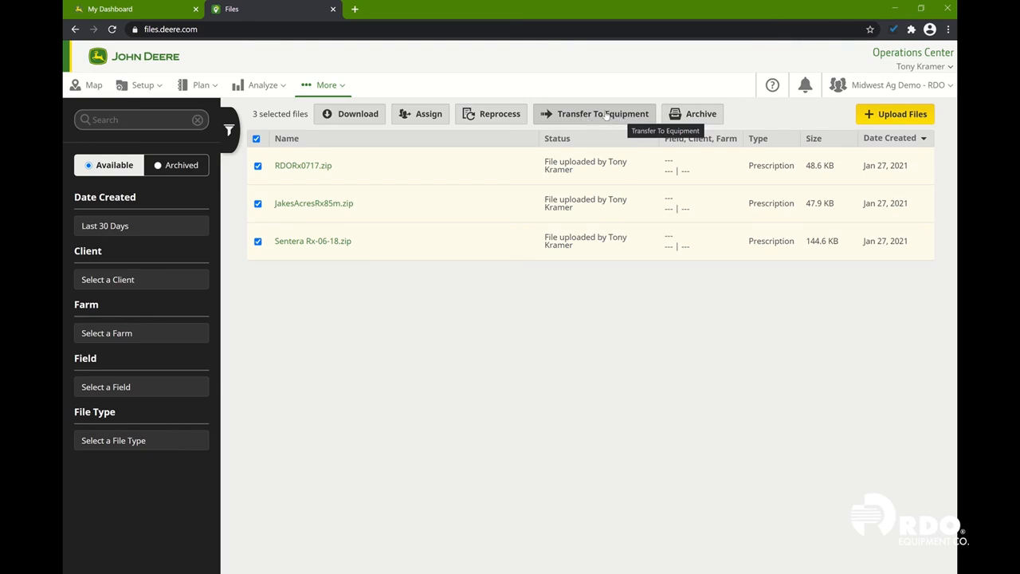
mouse_move(359, 127)
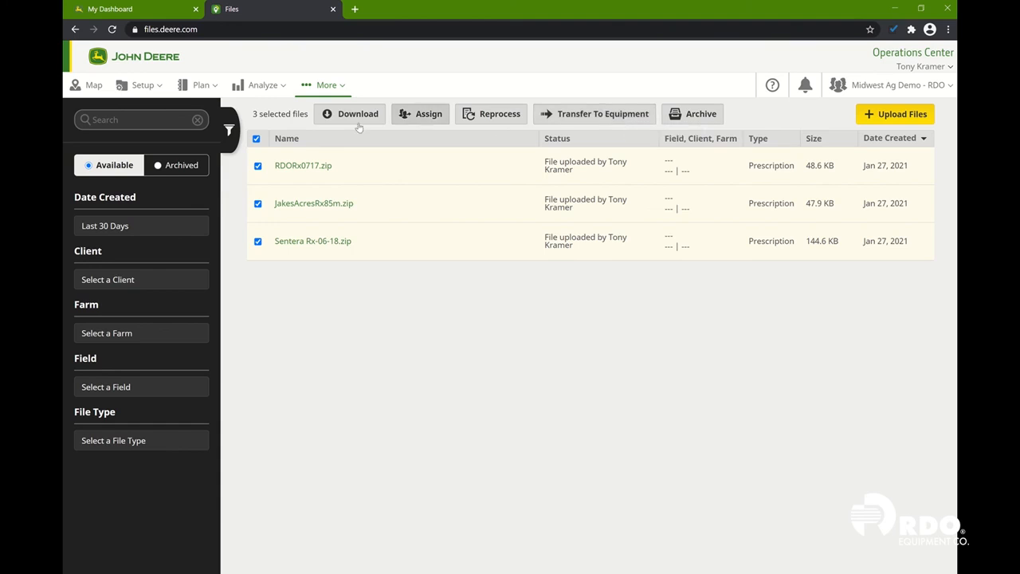
Request a download of the three selected prescription files, prompting for a destination.
left_click(357, 113)
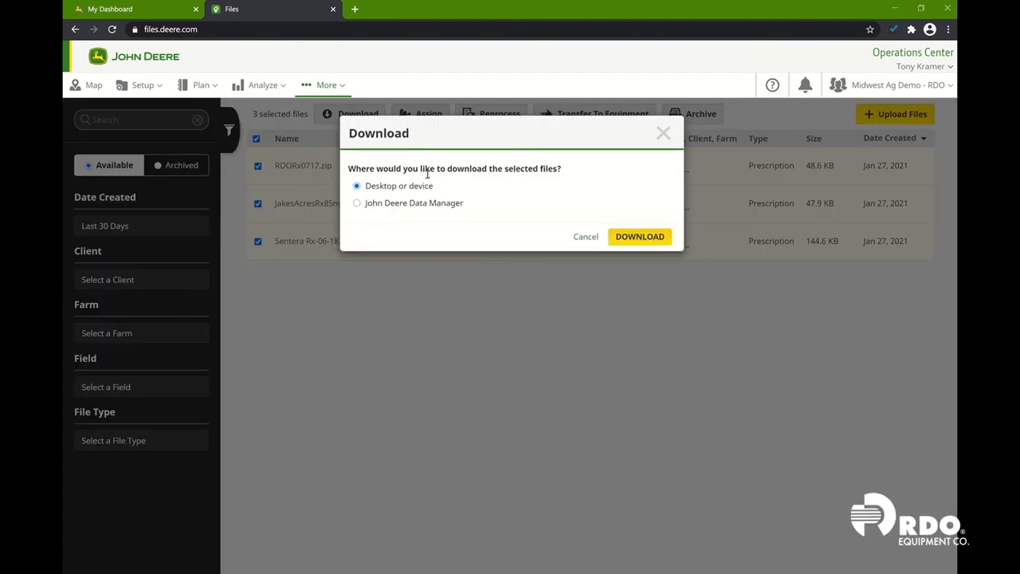
mouse_move(440, 274)
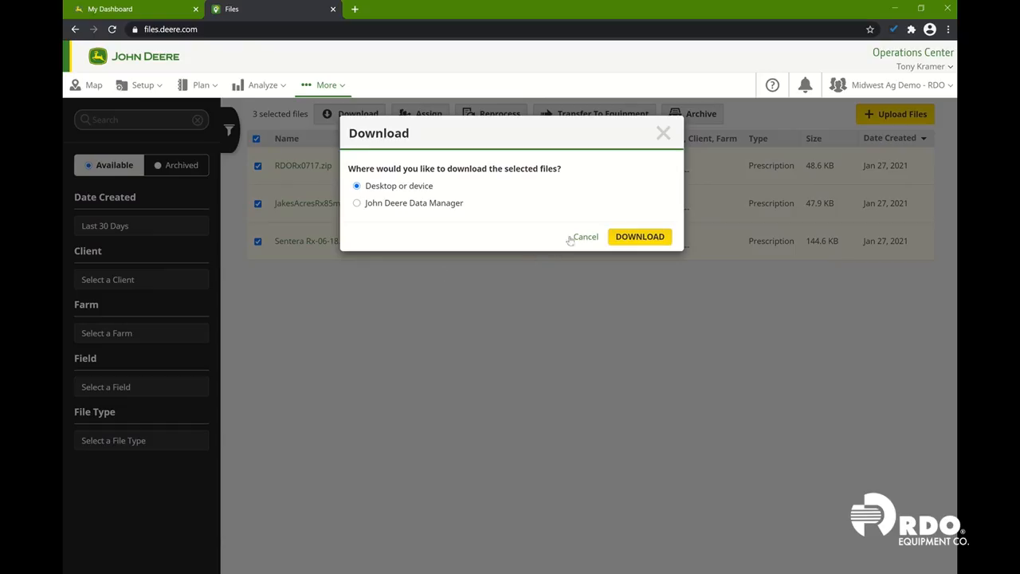
Cancel the download prompt, leaving the three prescriptions selected on the Files page.
left_click(641, 235)
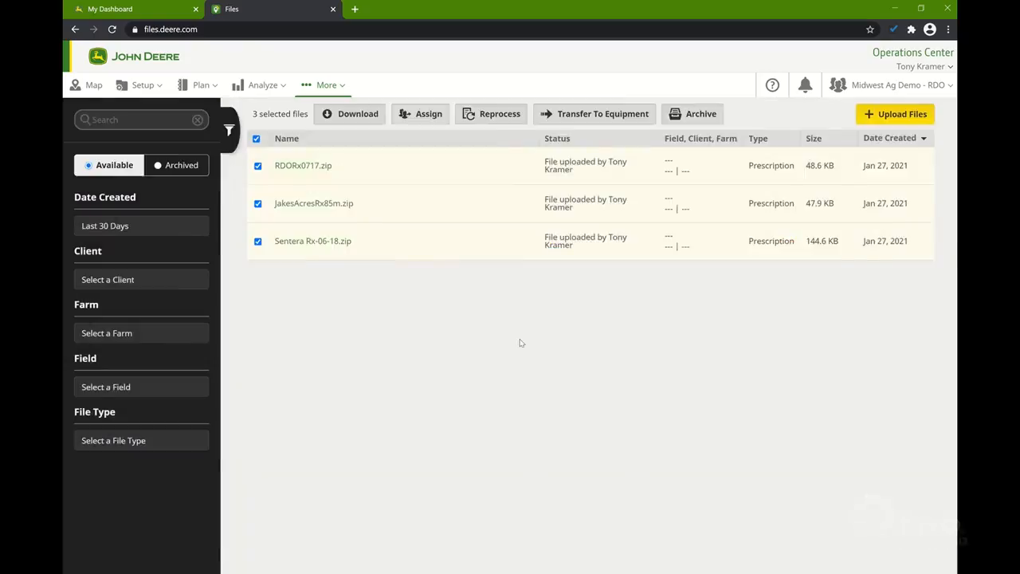